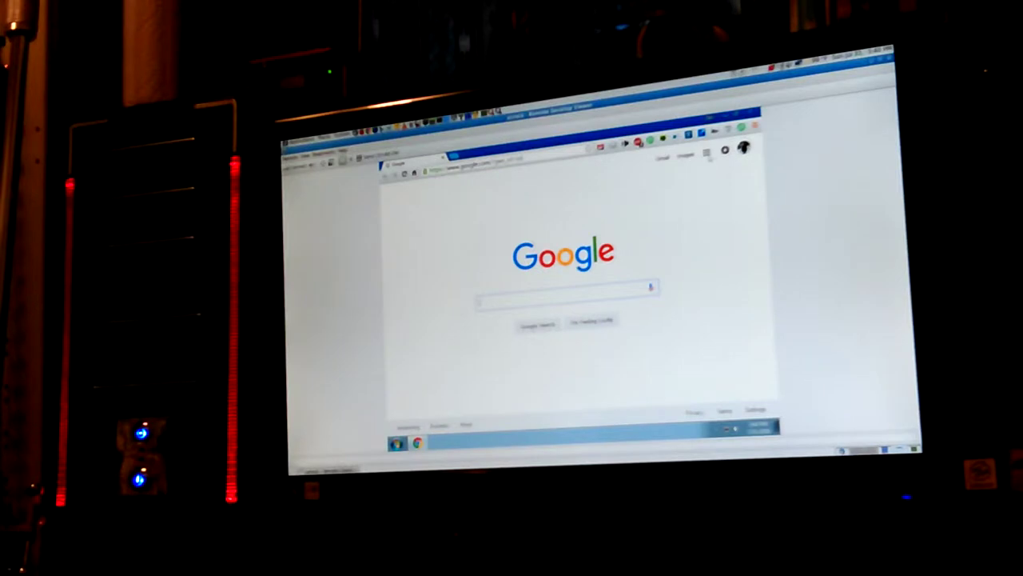
- Open the Google apps grid beside the profile picture on the Google homepage
click(711, 152)
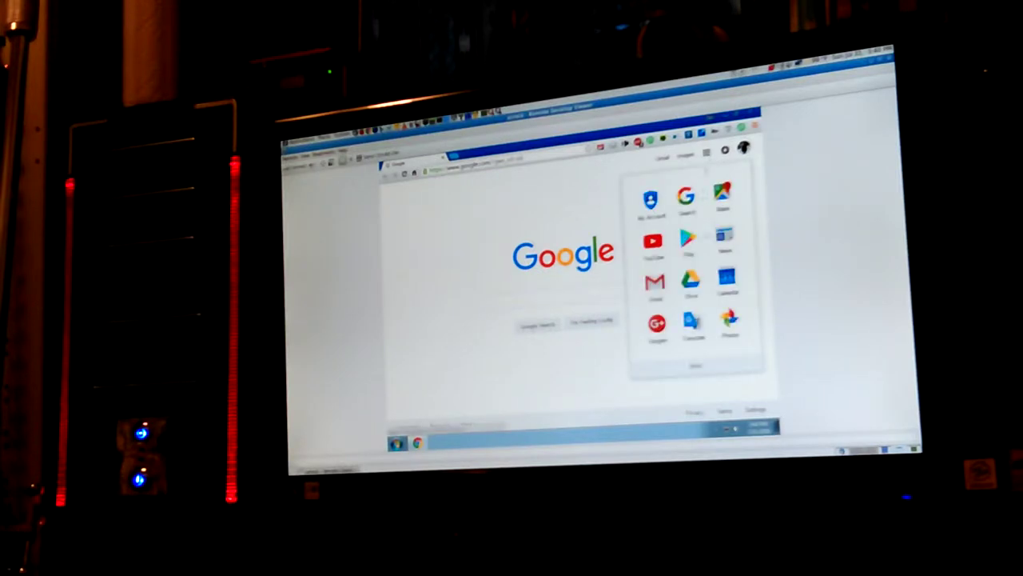